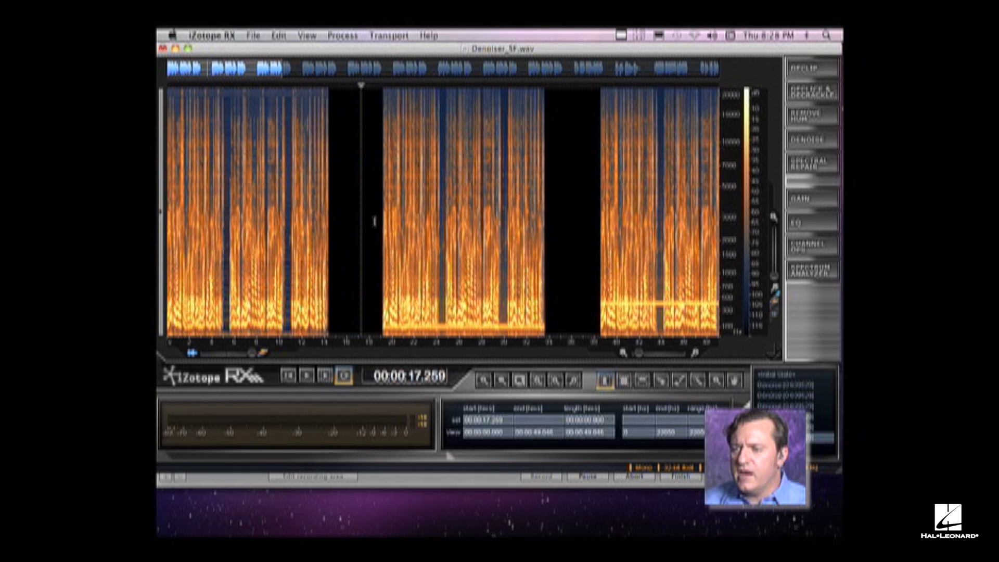
Step: Zoom into a short noise-only pause between words and stop its playback
{"action": "left_click_drag", "start_coordinate": [383, 89], "coordinate": [550, 338]}
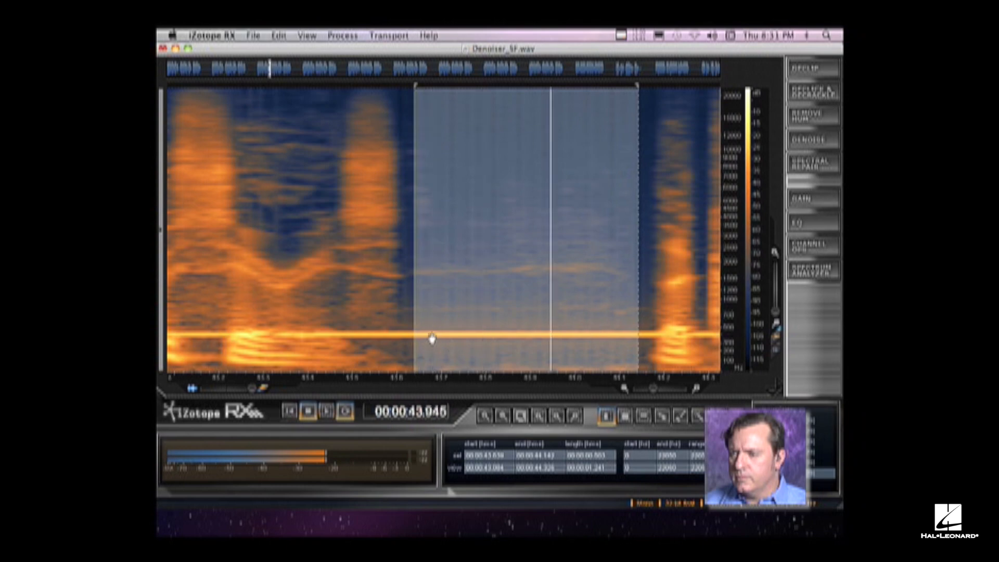
{"action": "left_click", "coordinate": [305, 411]}
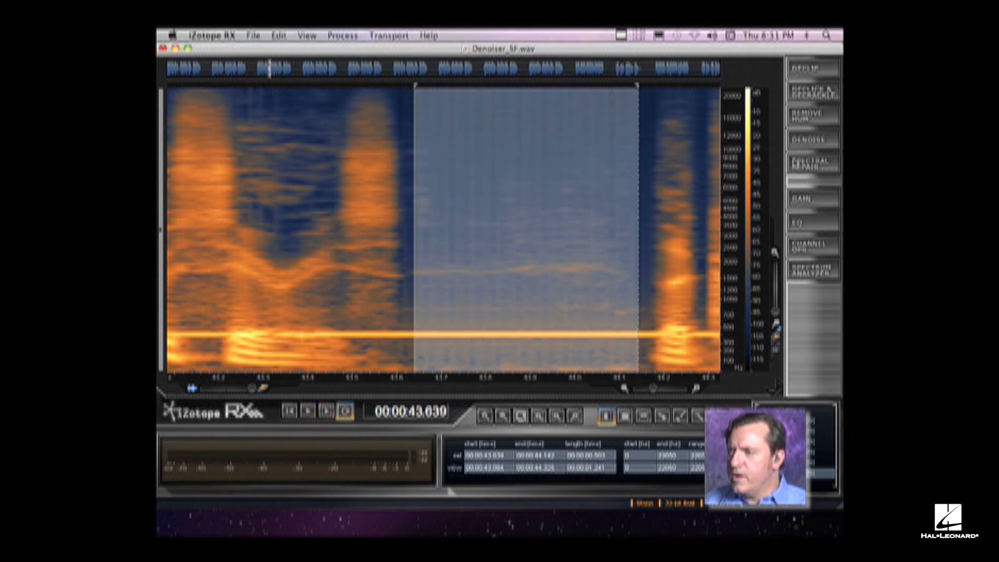
Step: Learn a Denoise noise profile from the pause, revealing the 400 Hz tone peak
{"action": "left_click", "coordinate": [810, 139]}
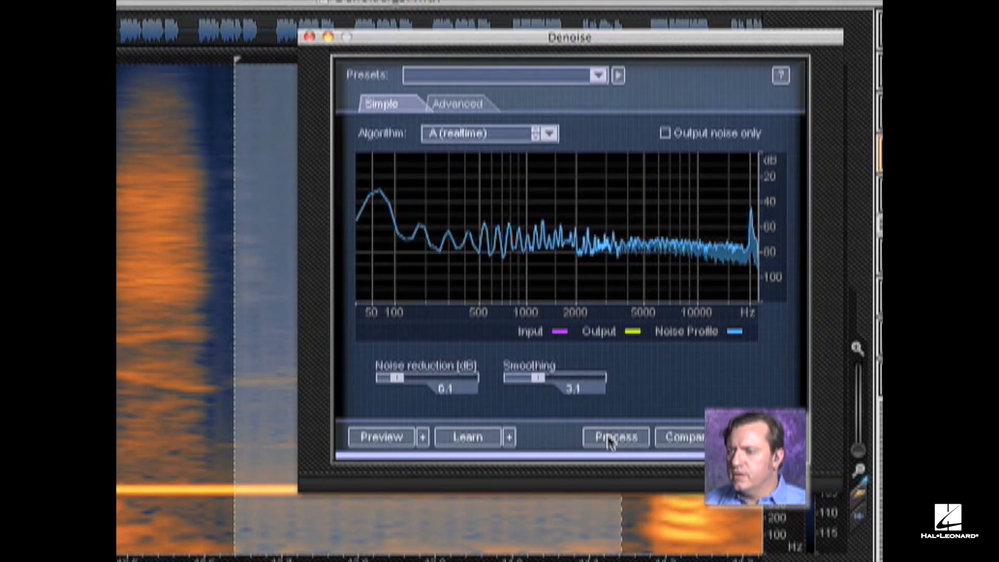
{"action": "left_click", "coordinate": [466, 436]}
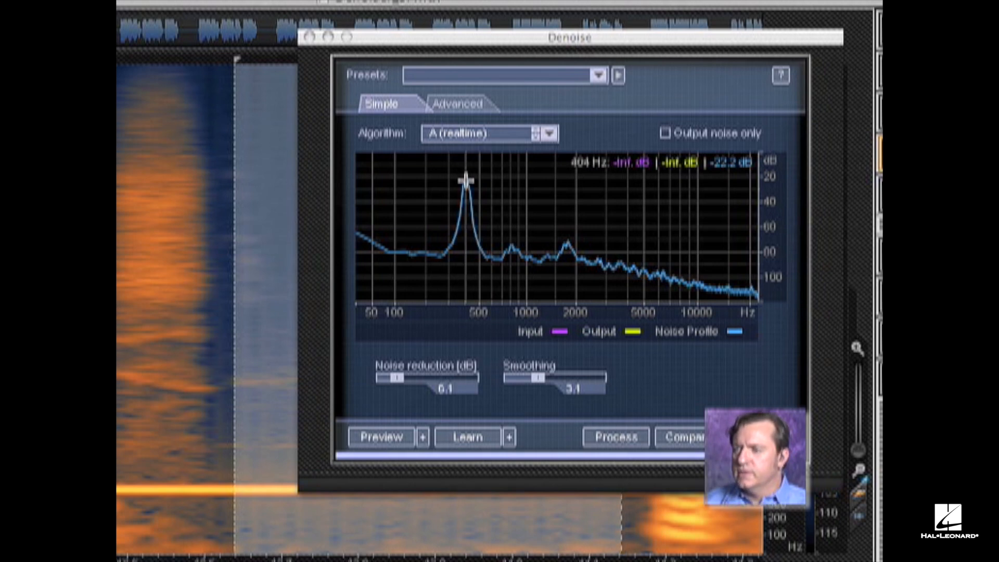
{"action": "left_click", "coordinate": [547, 133]}
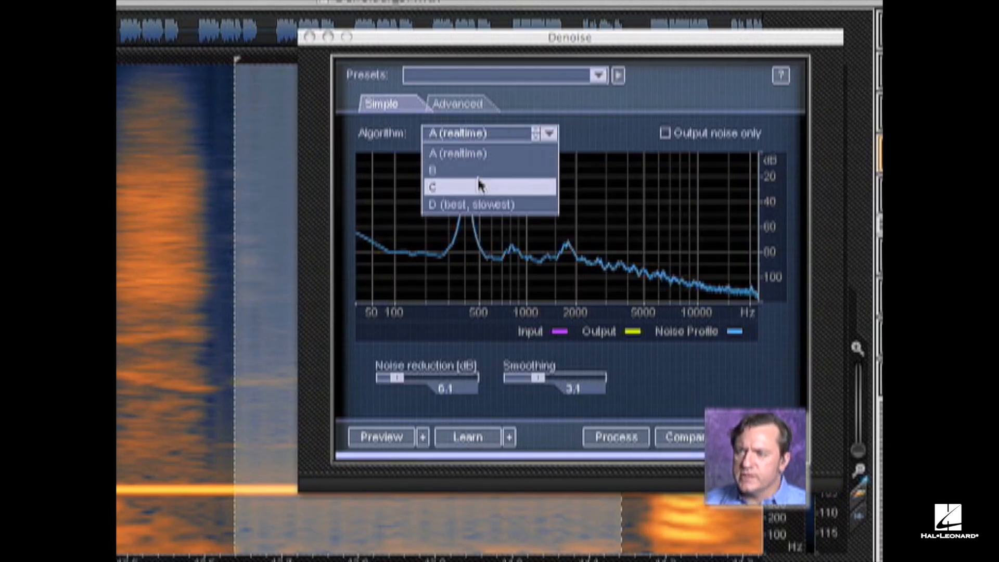
Step: Switch Denoise to Algorithm C and raise smoothing from 3.1 to 5.1
{"action": "left_click", "coordinate": [449, 185]}
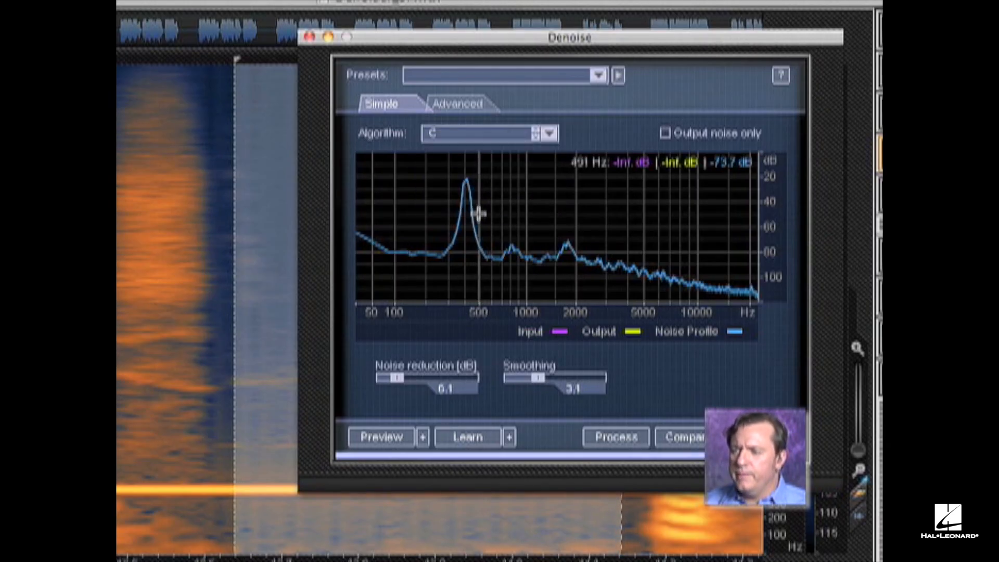
{"action": "left_click_drag", "start_coordinate": [532, 380], "coordinate": [541, 379]}
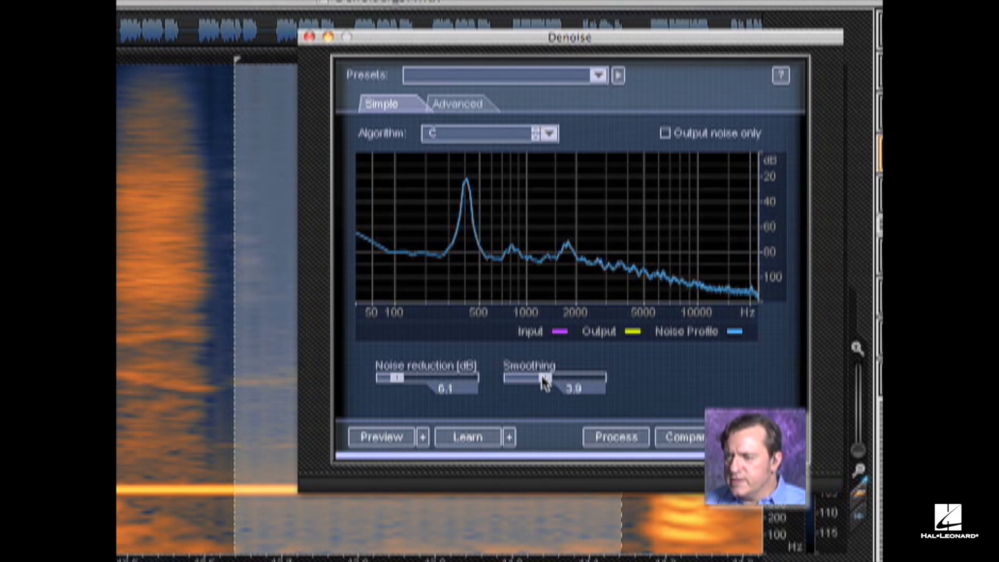
{"action": "left_click_drag", "start_coordinate": [536, 378], "coordinate": [554, 378]}
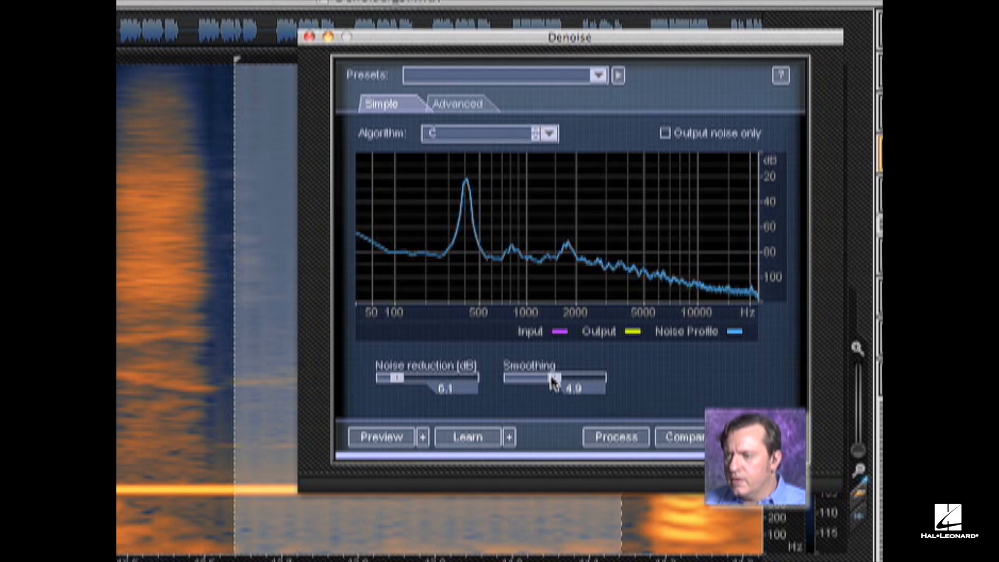
{"action": "left_click_drag", "start_coordinate": [522, 378], "coordinate": [551, 378]}
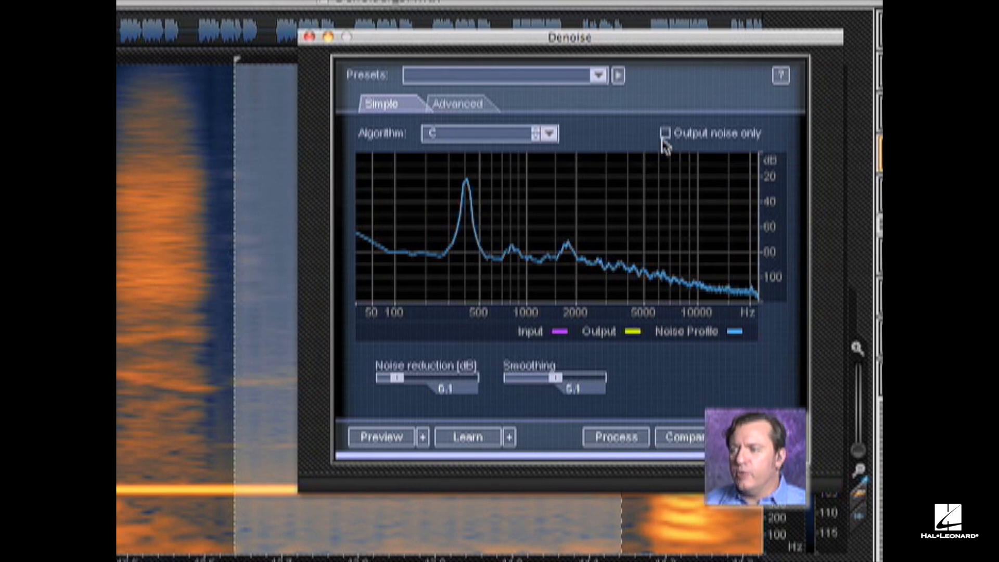
{"action": "mouse_move", "coordinate": [598, 375]}
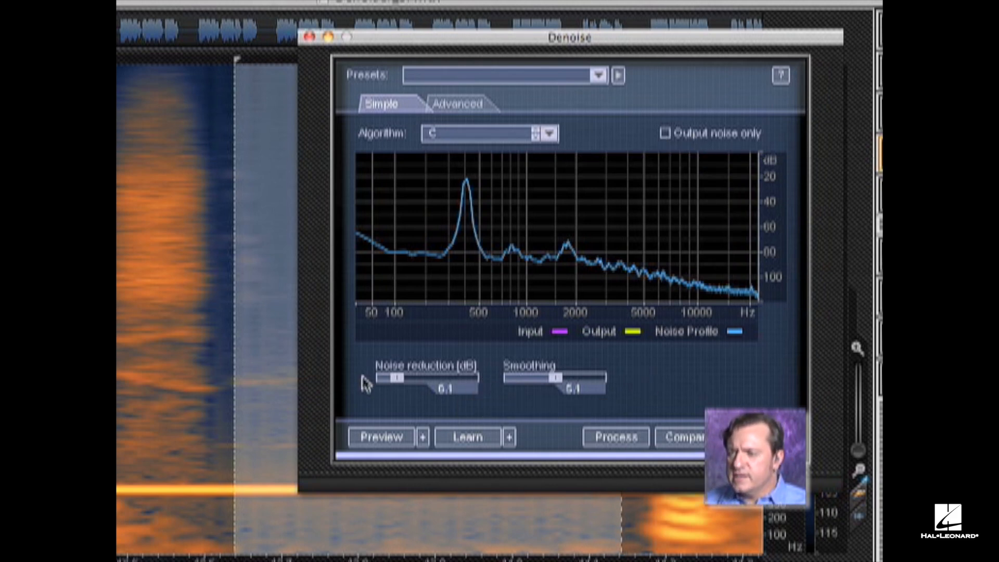
Step: Raise Denoise noise reduction from 6.1 dB to about 16.9 dB
{"action": "left_click_drag", "start_coordinate": [392, 380], "coordinate": [423, 380]}
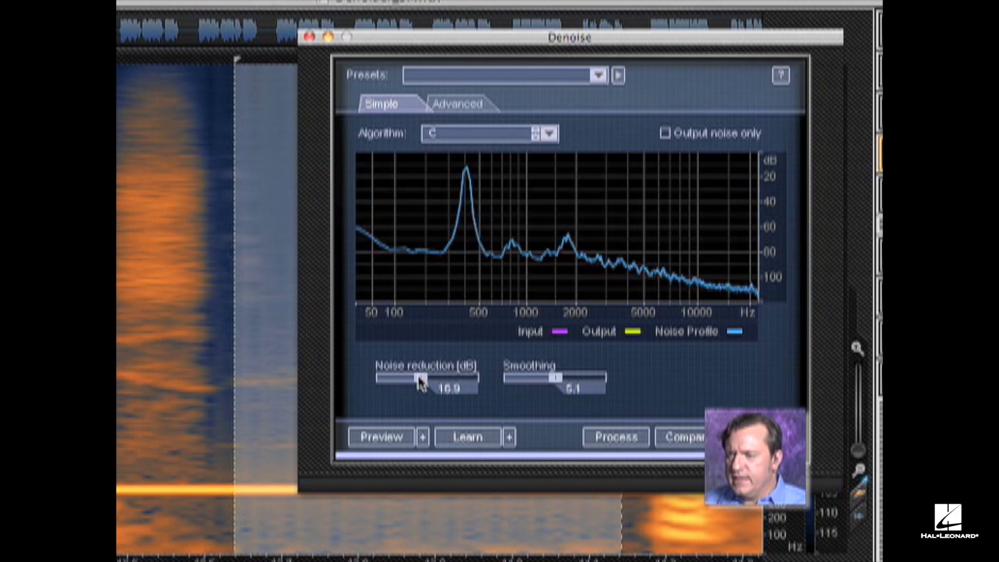
{"action": "left_click_drag", "start_coordinate": [413, 376], "coordinate": [421, 376]}
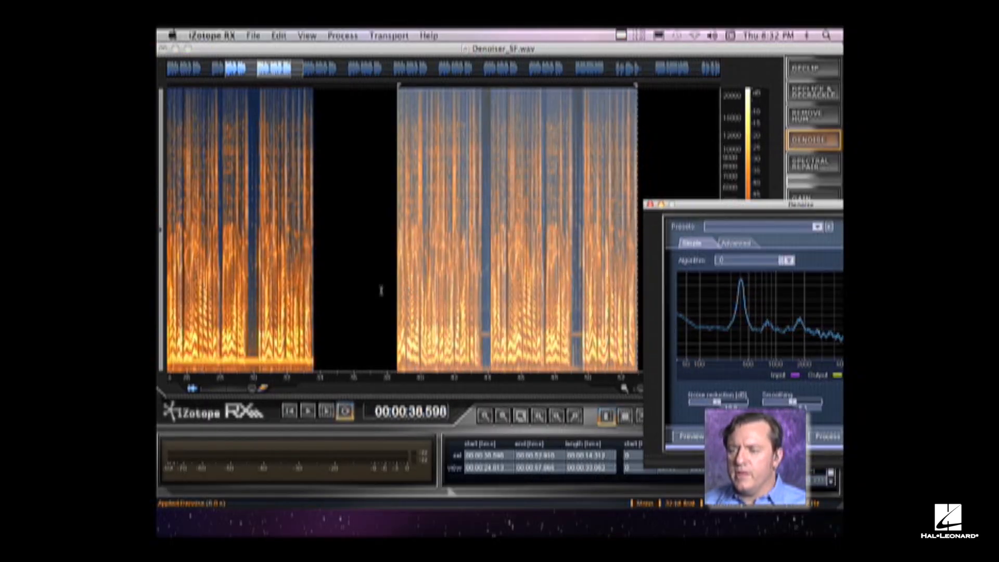
{"action": "left_click", "coordinate": [307, 411]}
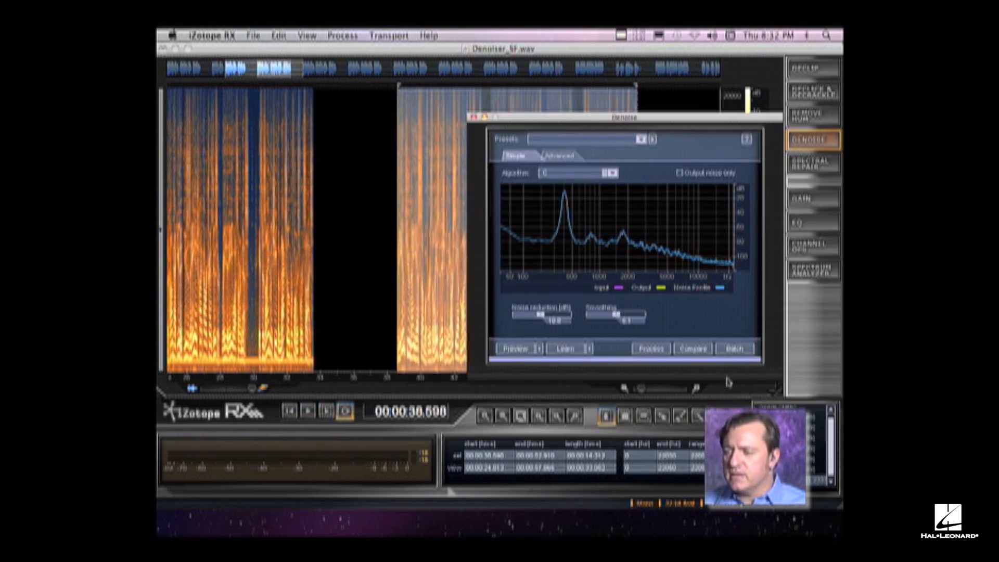
Step: Move the Denoise window aside and play back the denoised speech
{"action": "left_click", "coordinate": [651, 349]}
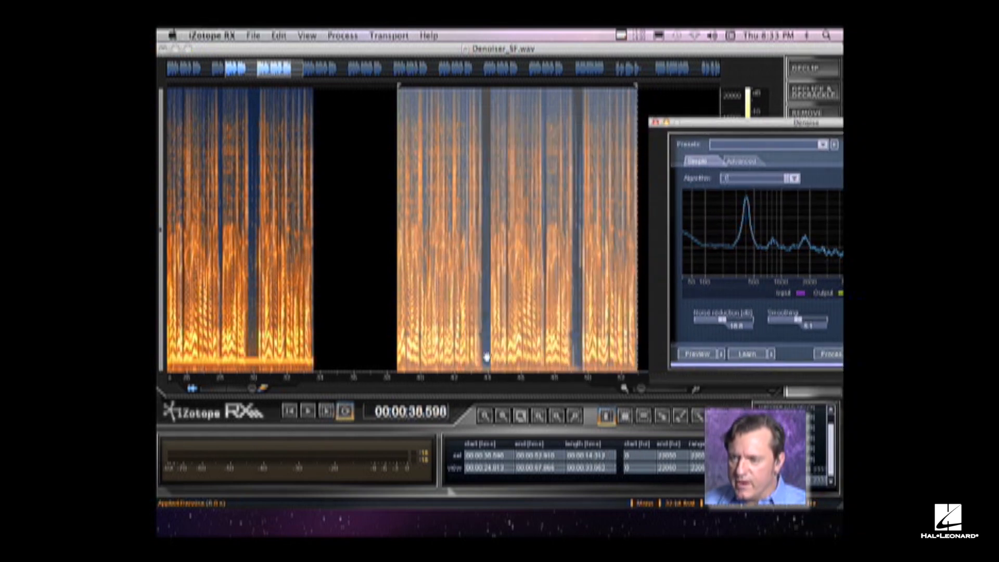
{"action": "left_click", "coordinate": [308, 411]}
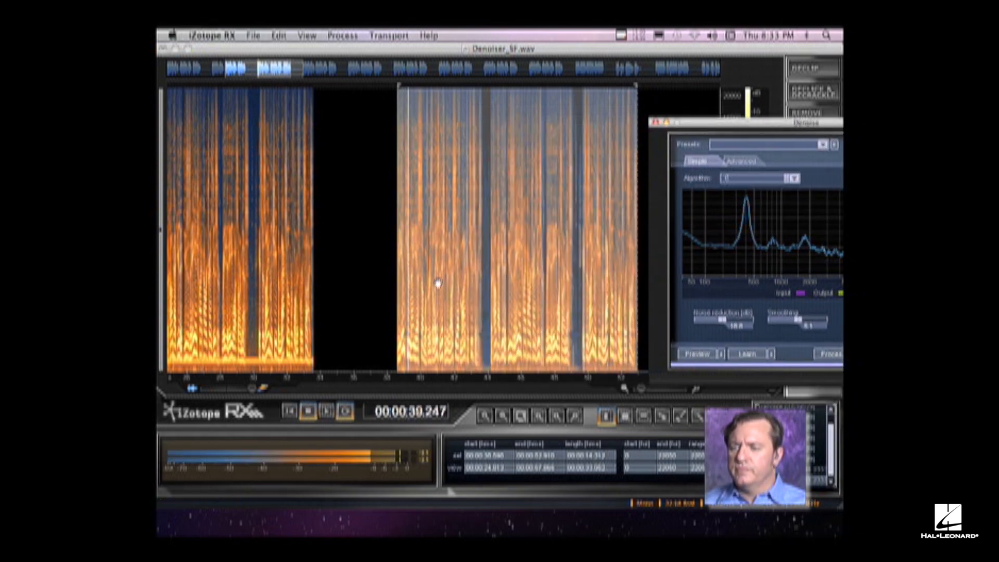